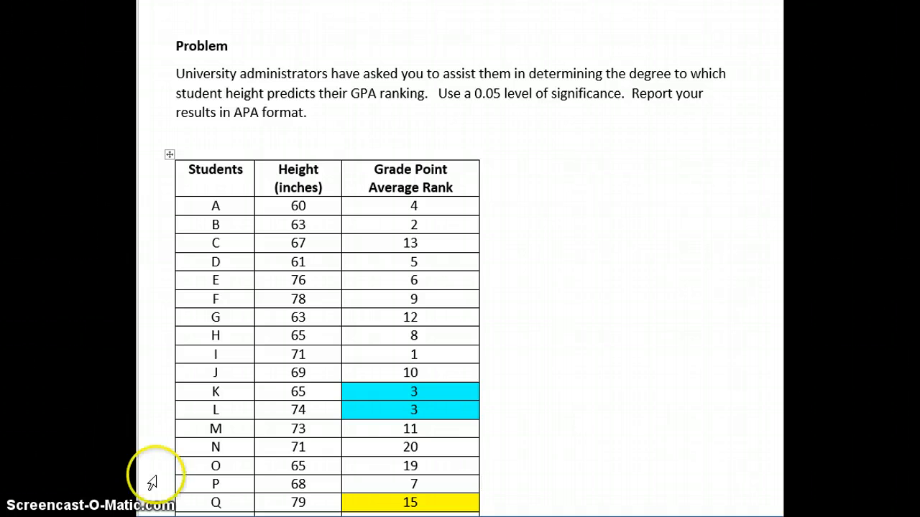
{"action": "mouse_move", "coordinate": [557, 201]}
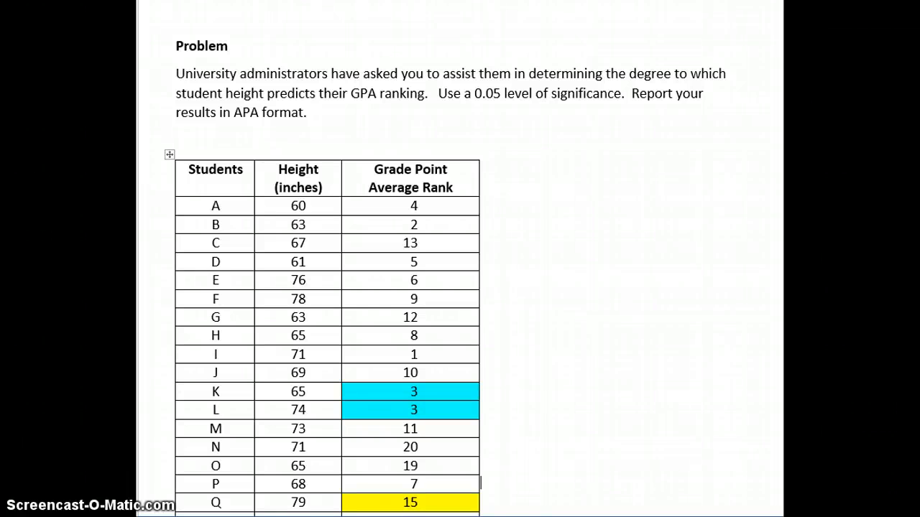
Clear the variable names typed into the Data View cells, leaving the grid empty.
{"action": "scroll", "scroll_direction": "down", "scroll_amount": 3}
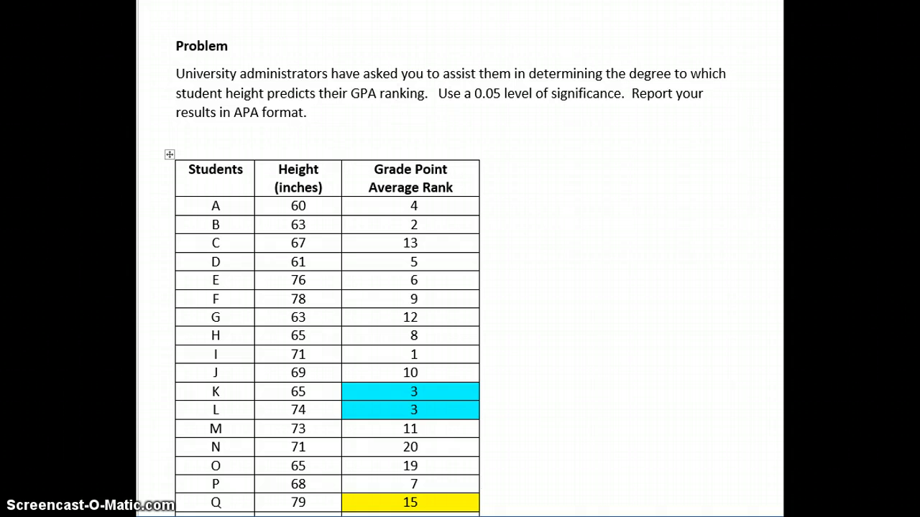
{"action": "scroll", "scroll_direction": "down", "scroll_amount": 3}
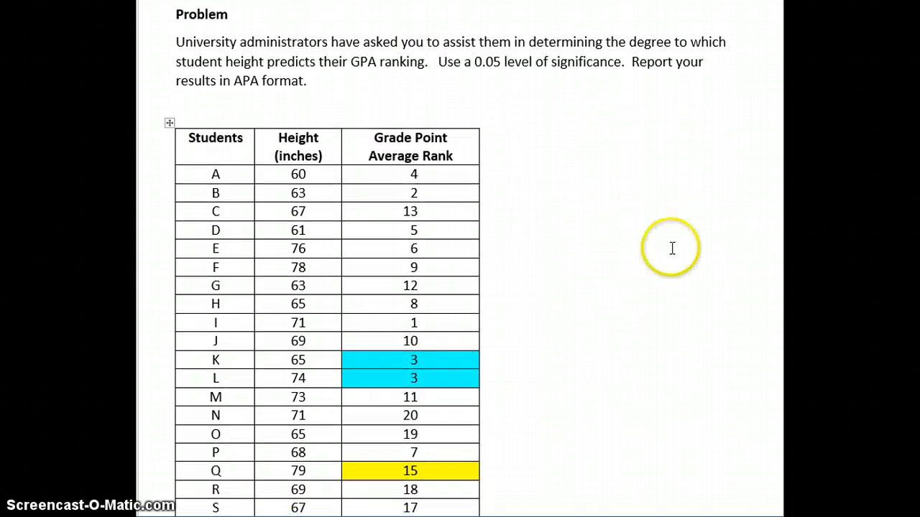
{"action": "mouse_move", "coordinate": [440, 358]}
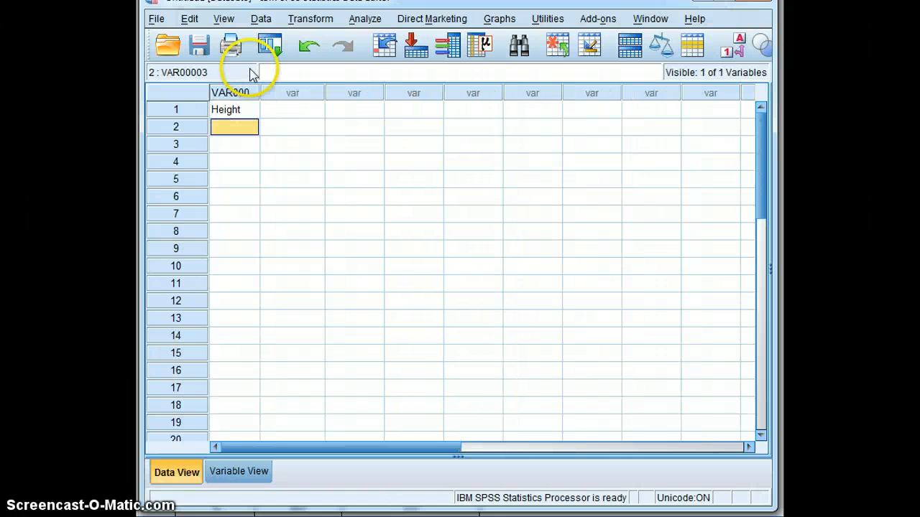
{"action": "type", "text": "GP"}
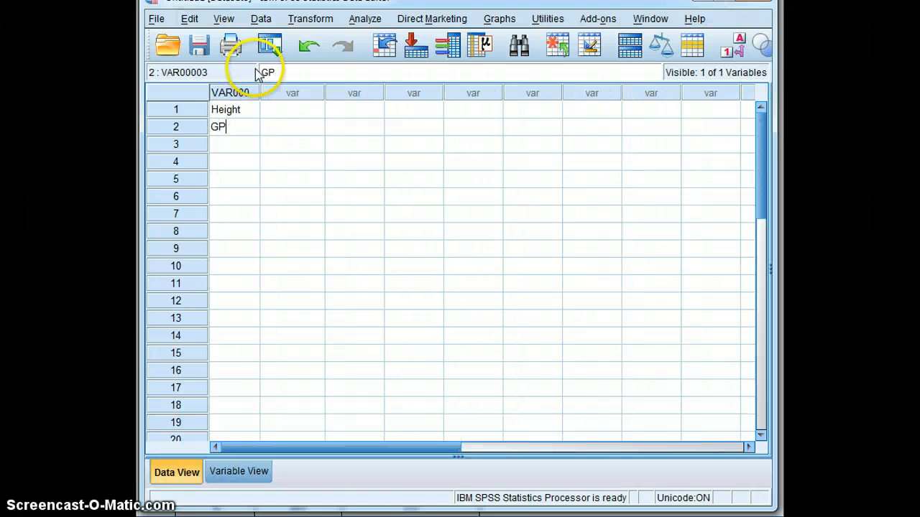
{"action": "left_click", "coordinate": [234, 109]}
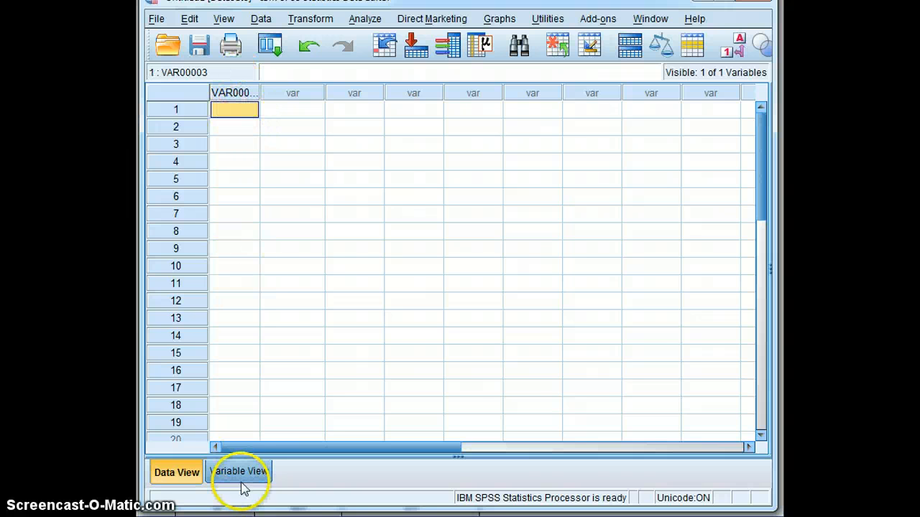
In Variable View, name the first variable Height and open its type settings.
{"action": "left_click", "coordinate": [238, 473]}
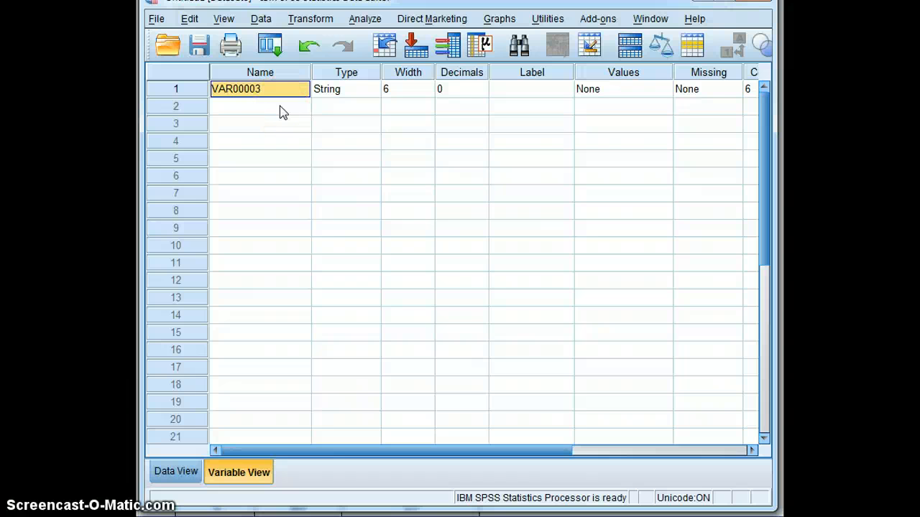
{"action": "type", "text": "Height"}
{"action": "left_click", "coordinate": [260, 106]}
{"action": "type", "text": "GPA"}
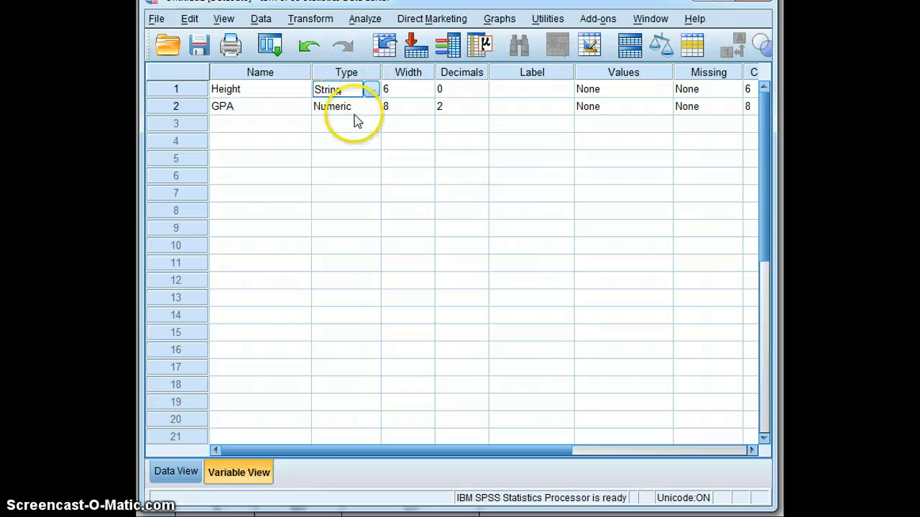
{"action": "left_click", "coordinate": [370, 89]}
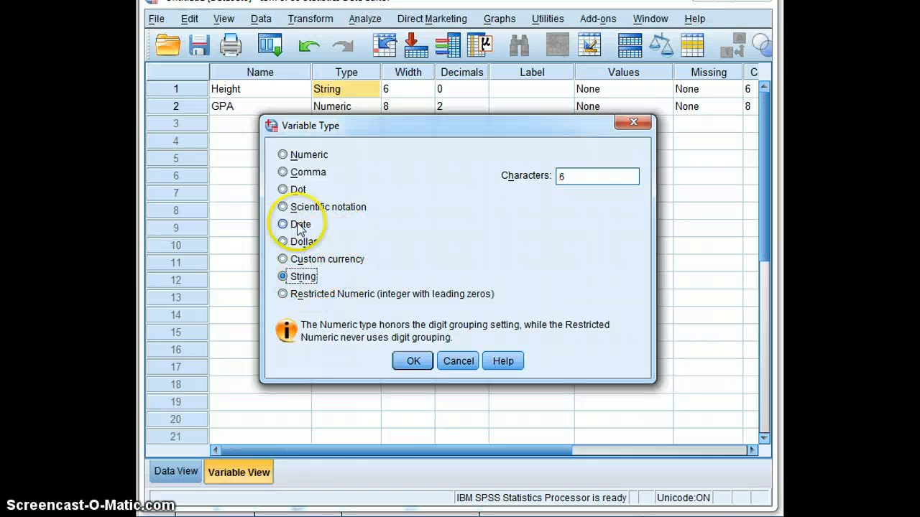
{"action": "mouse_move", "coordinate": [286, 285]}
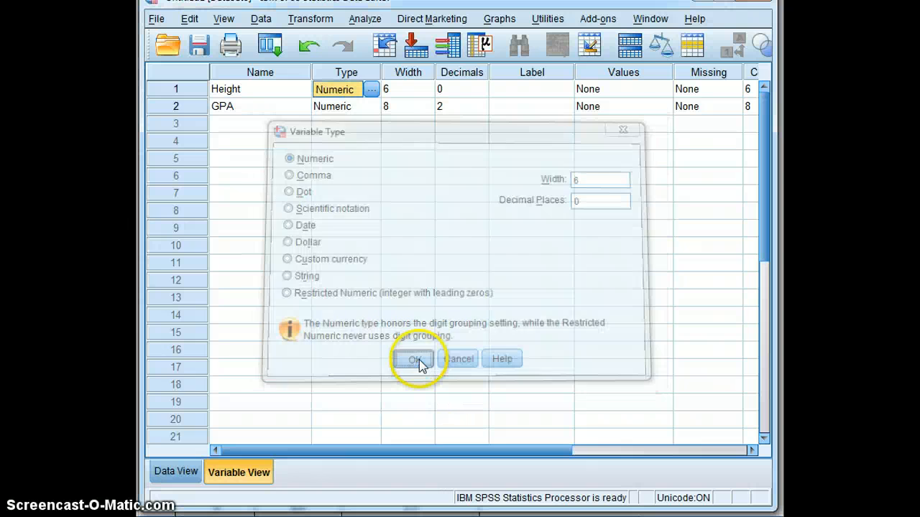
Set Height's width to 8 and decimals to 0.
{"action": "left_click", "coordinate": [415, 360]}
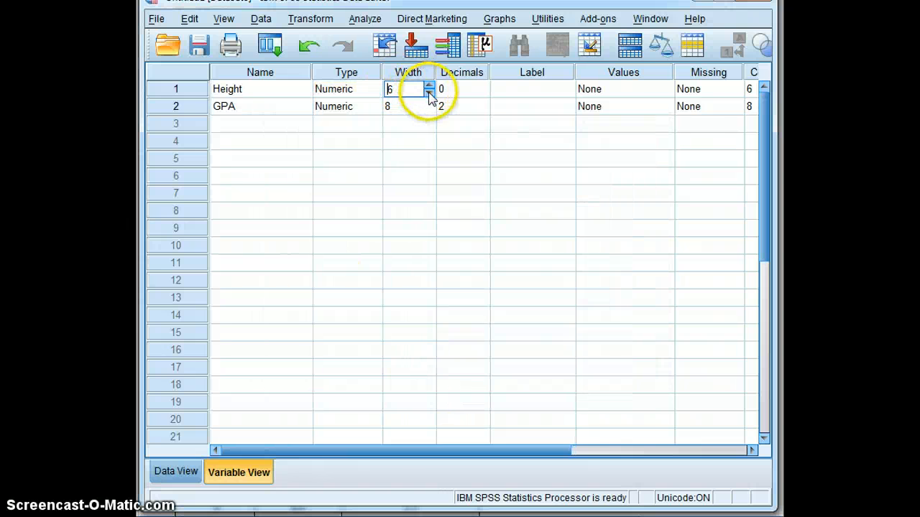
{"action": "left_click", "coordinate": [460, 158]}
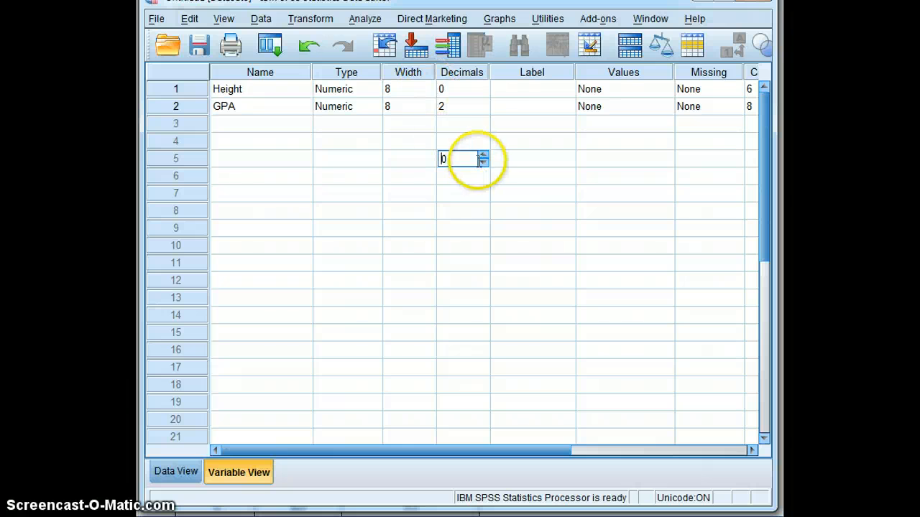
{"action": "left_click", "coordinate": [462, 89]}
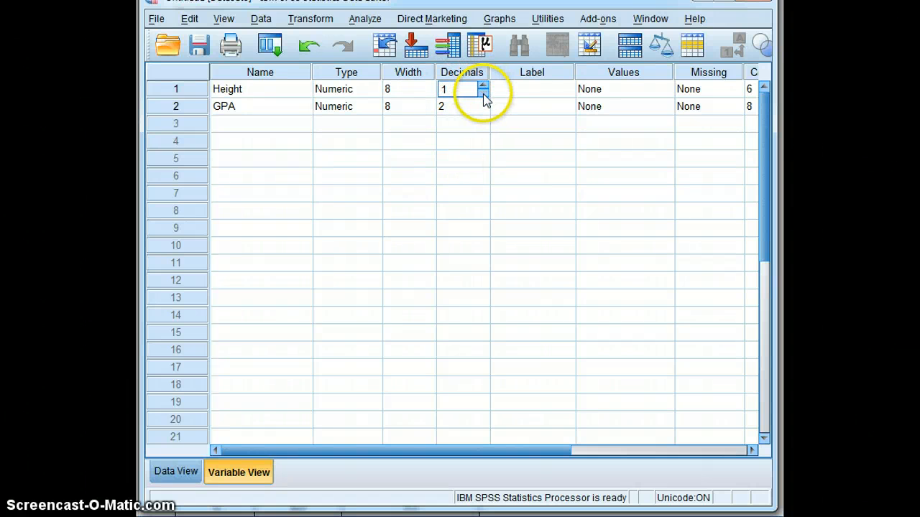
{"action": "left_click", "coordinate": [483, 110]}
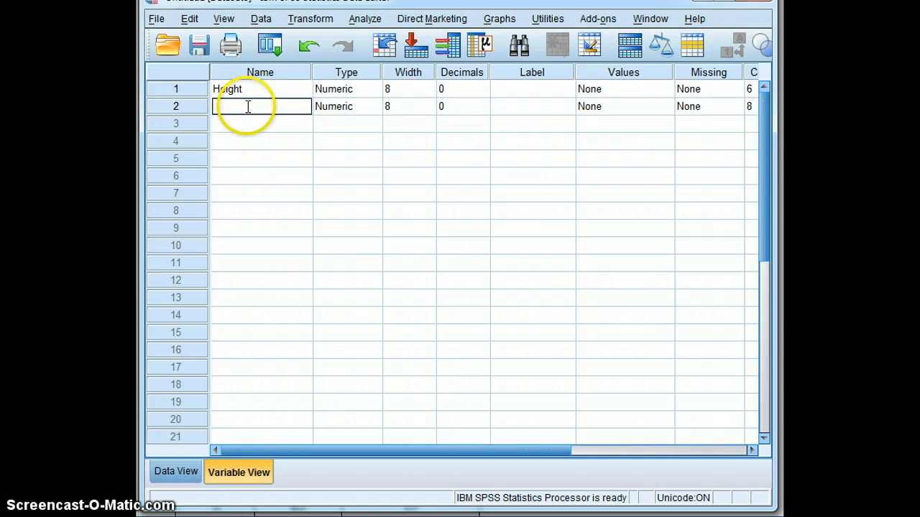
Rename the second variable from GPA to GPA_Rank.
{"action": "left_click", "coordinate": [332, 107]}
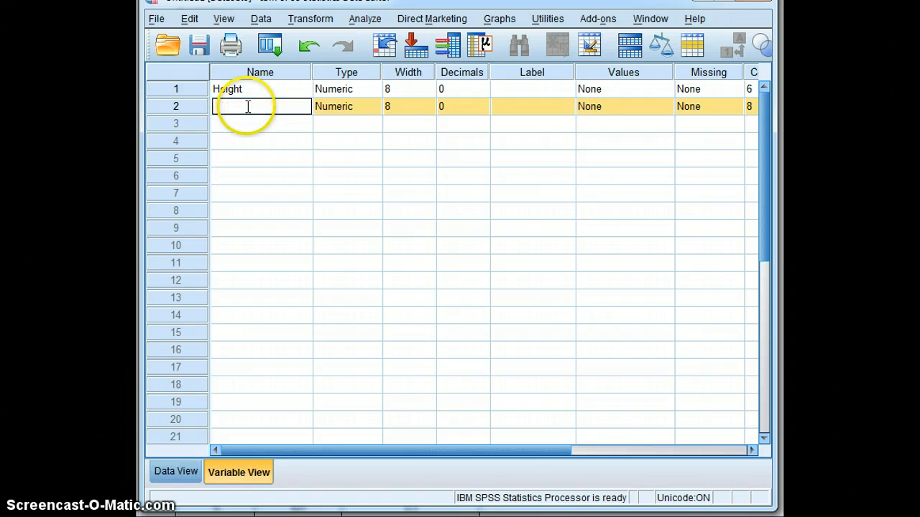
{"action": "type", "text": "GPA_Rank"}
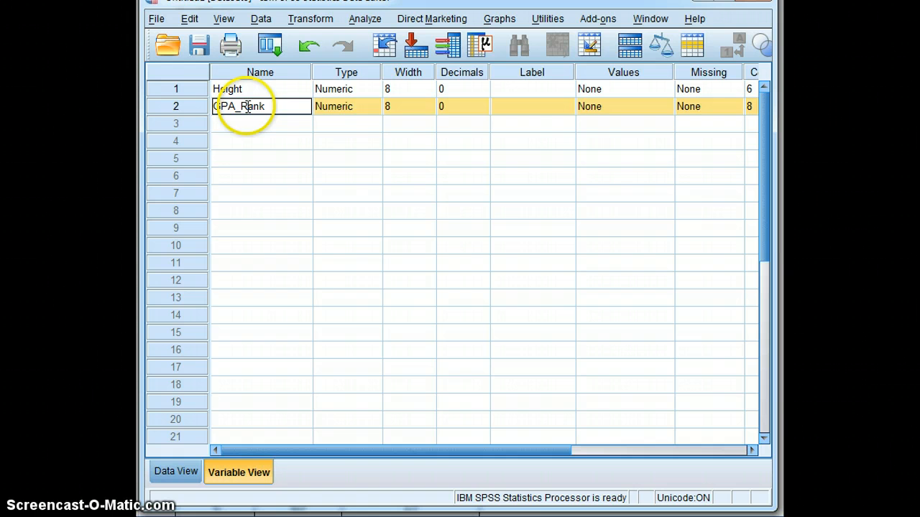
{"action": "left_click", "coordinate": [463, 123]}
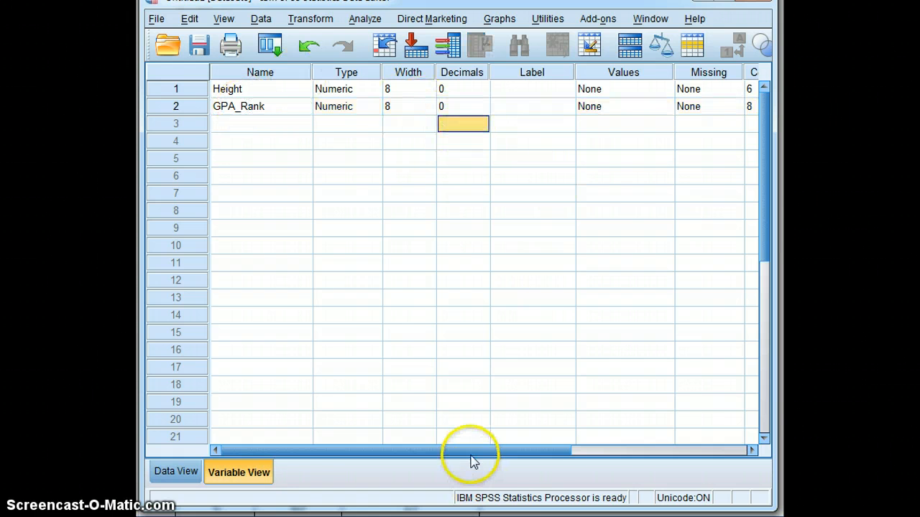
{"action": "scroll", "scroll_direction": "right", "scroll_amount": 3}
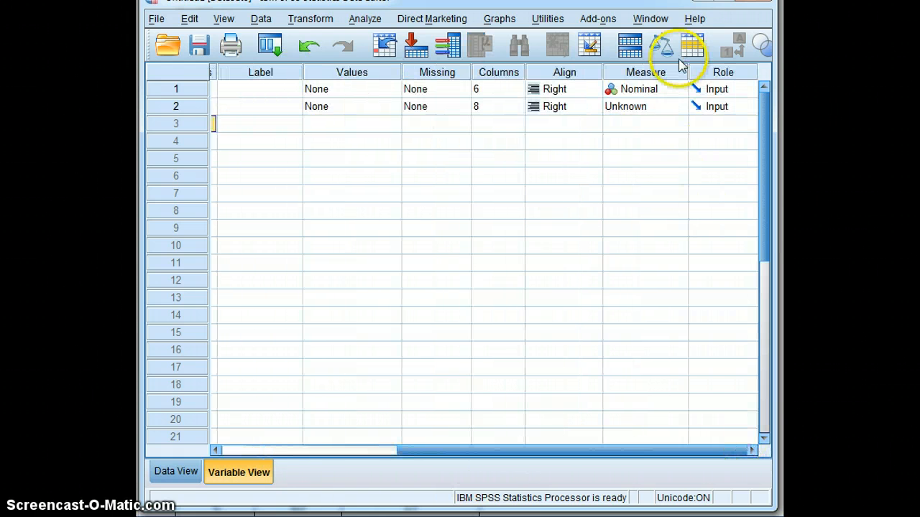
{"action": "left_click", "coordinate": [640, 89]}
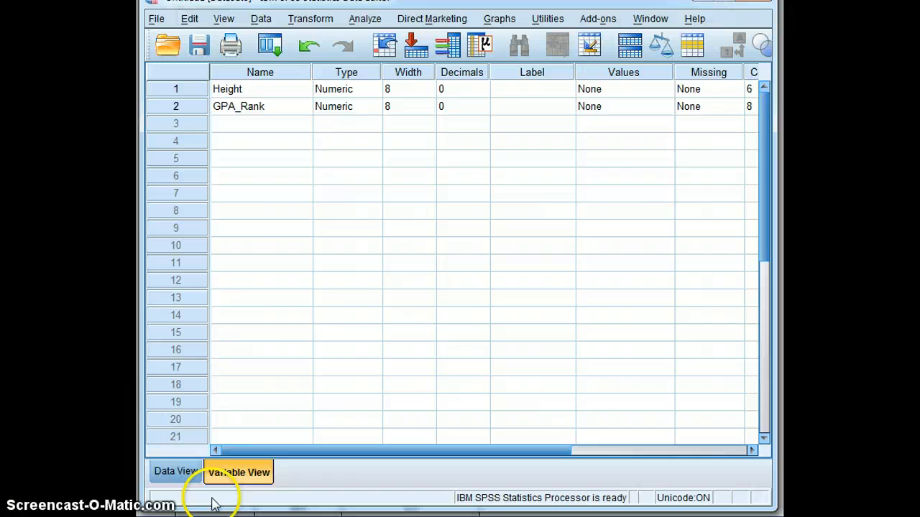
{"action": "left_click", "coordinate": [176, 471]}
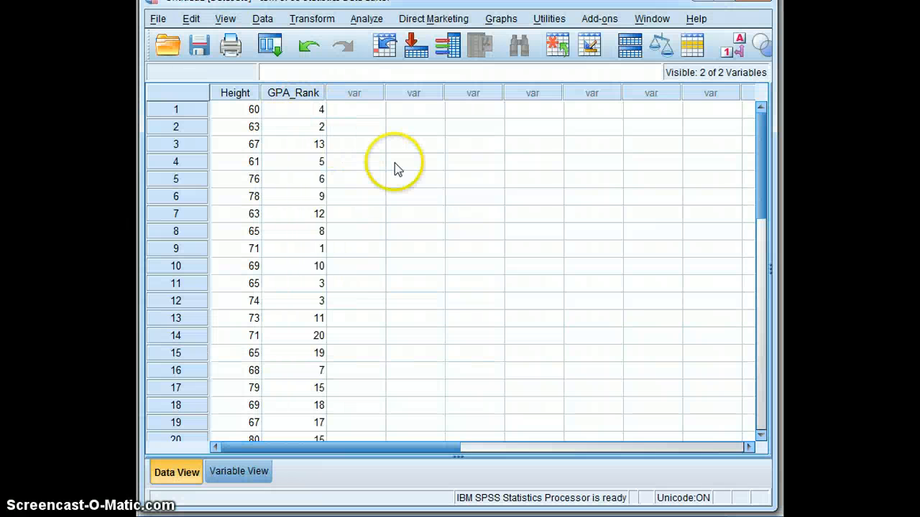
{"action": "mouse_move", "coordinate": [393, 19]}
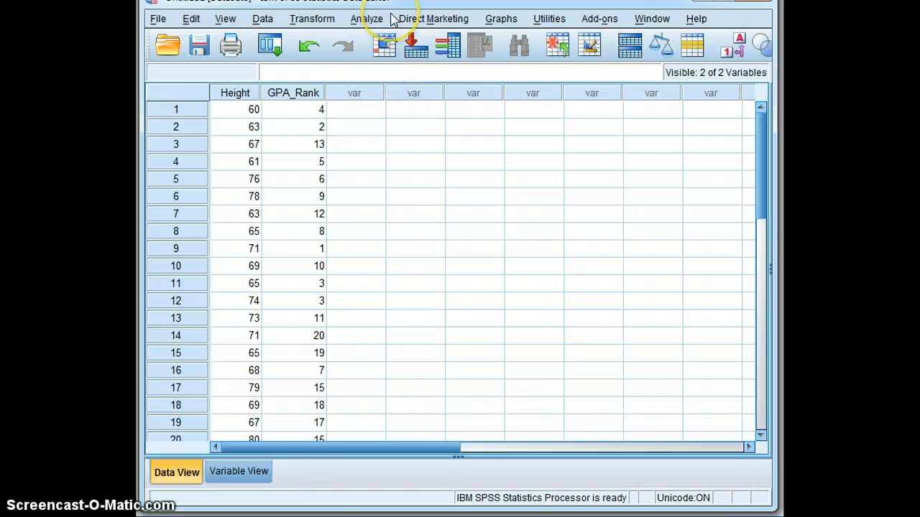